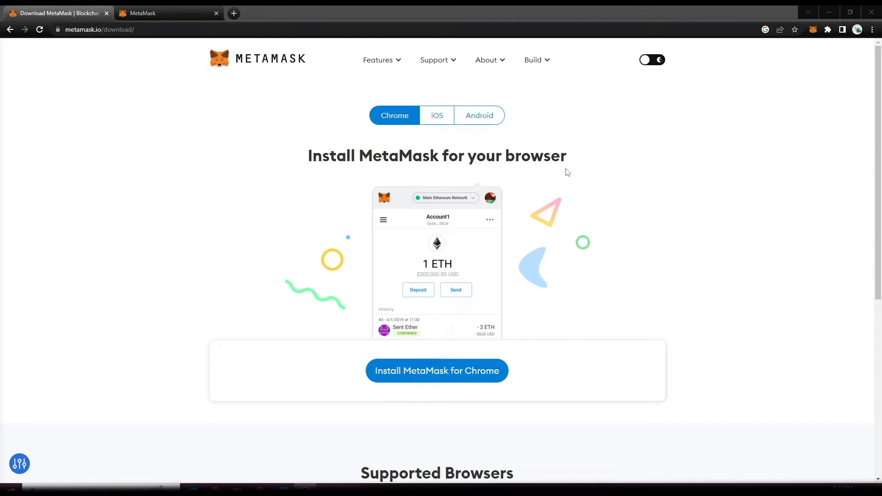
pyautogui.moveTo(358, 158)
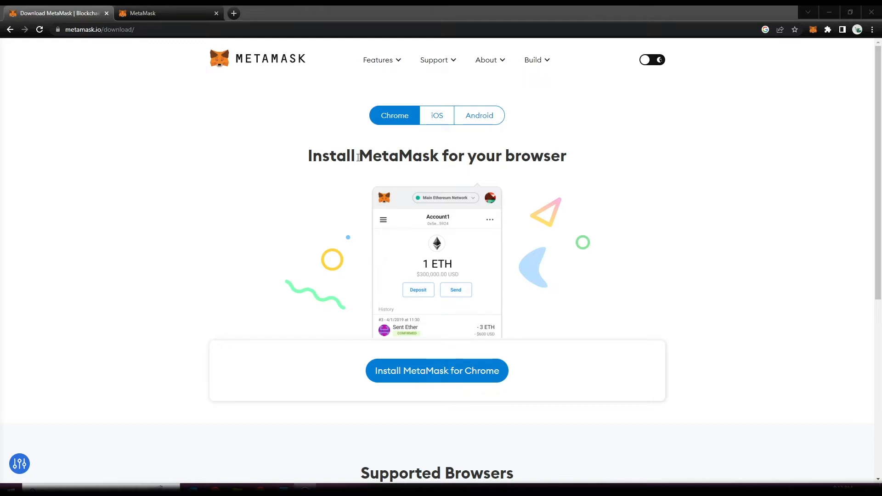
pyautogui.moveTo(208, 187)
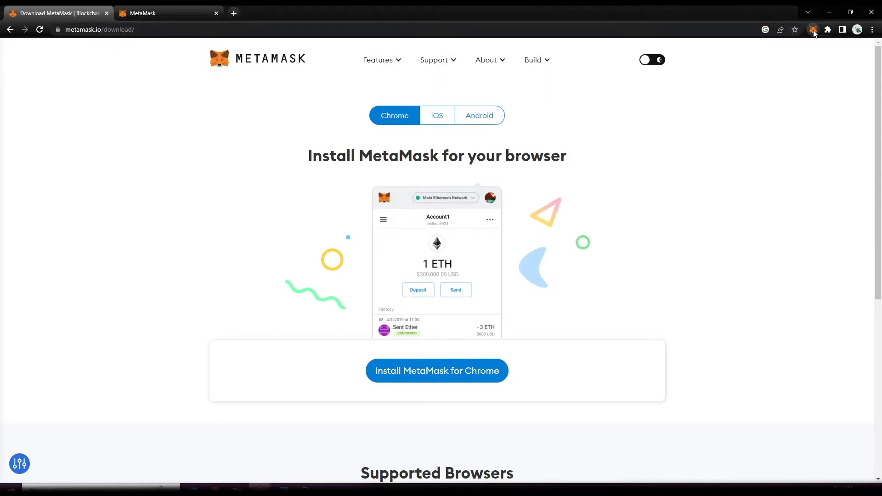
# - Expand the MetaMask extension popup into its own full browser tab
pyautogui.click(813, 30)
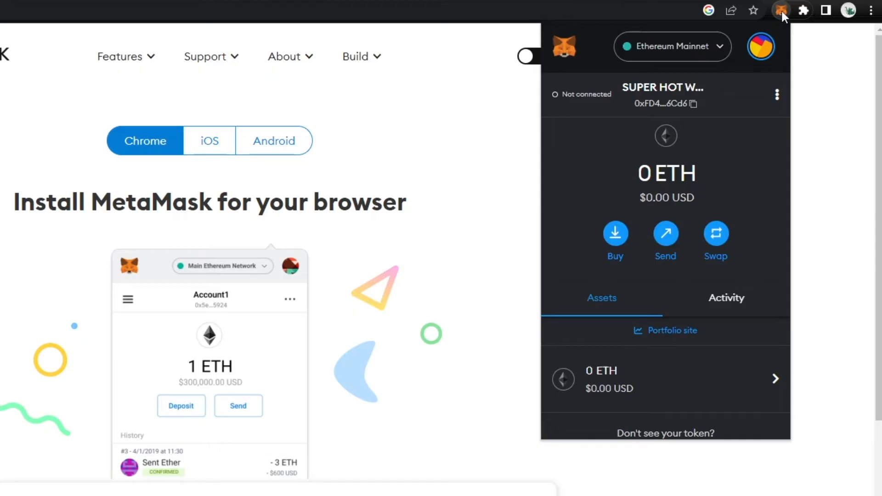
pyautogui.moveTo(777, 94)
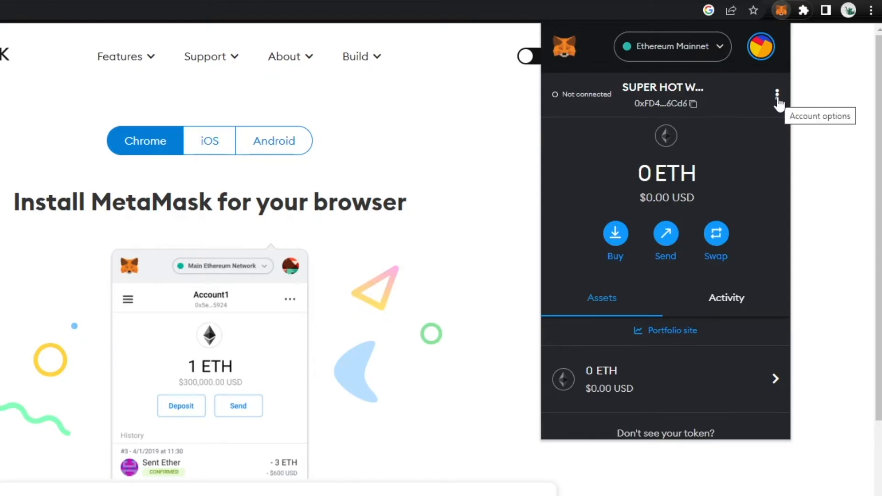
pyautogui.click(777, 94)
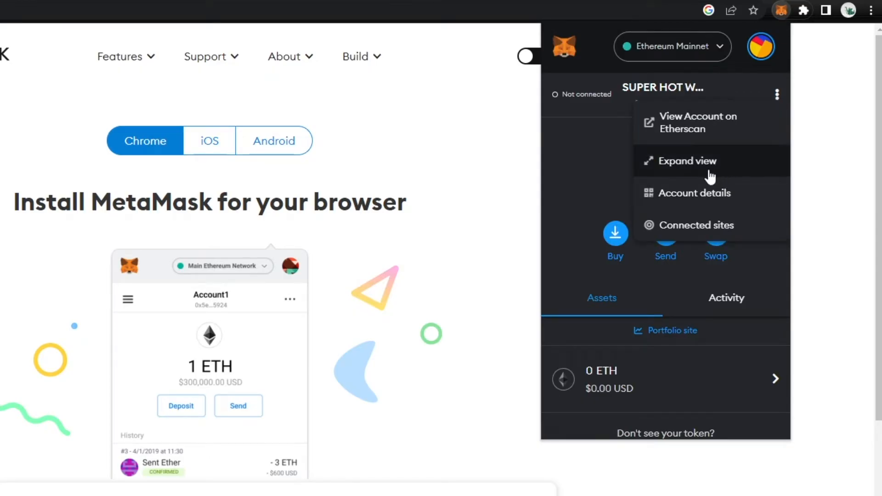
pyautogui.click(687, 161)
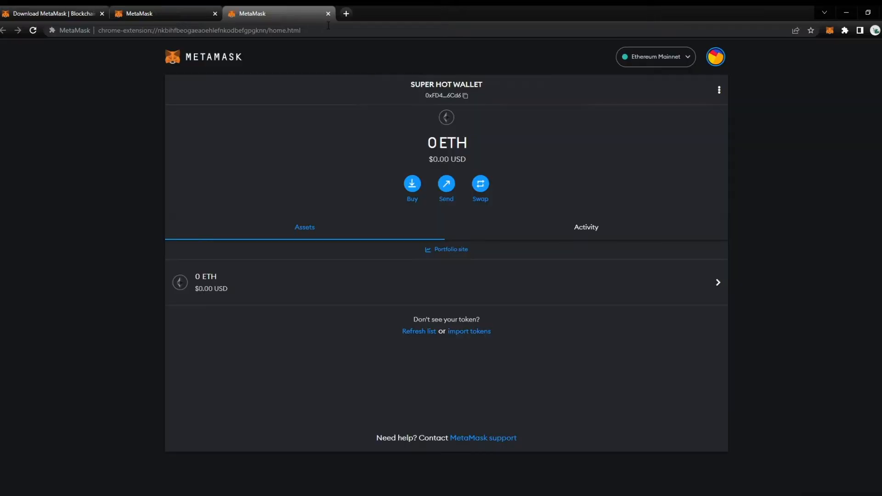
pyautogui.moveTo(207, 224)
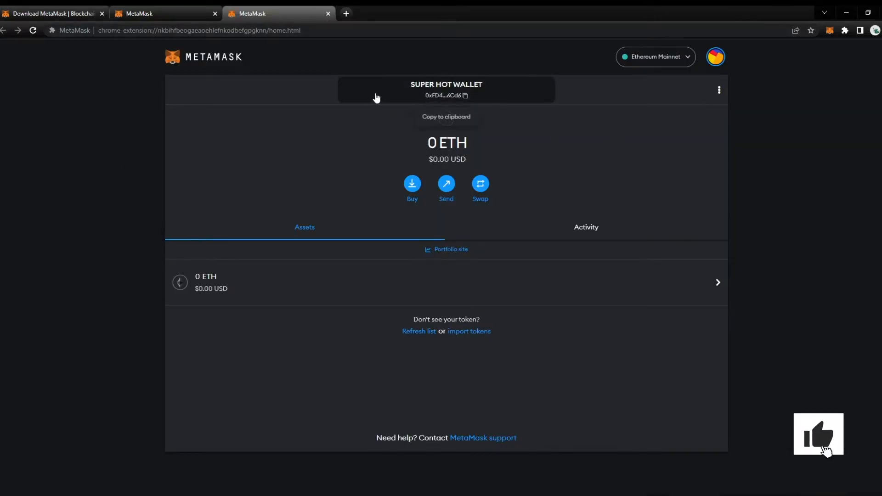
pyautogui.click(818, 434)
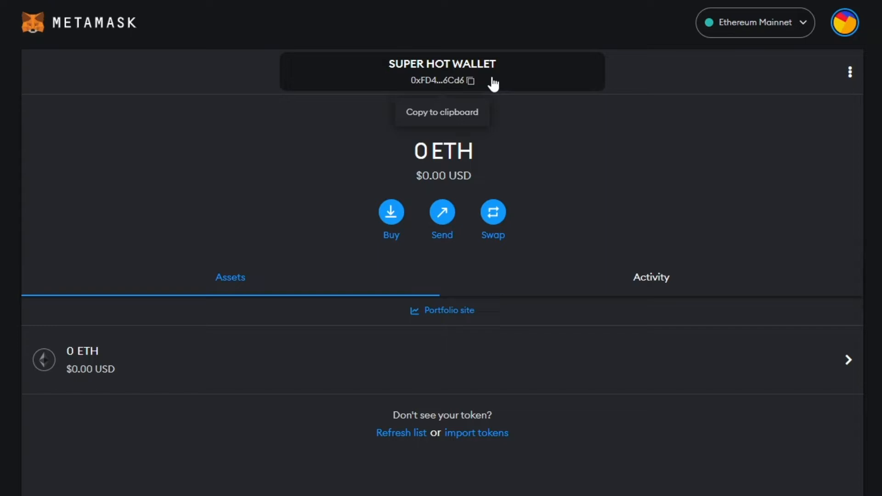
pyautogui.moveTo(596, 96)
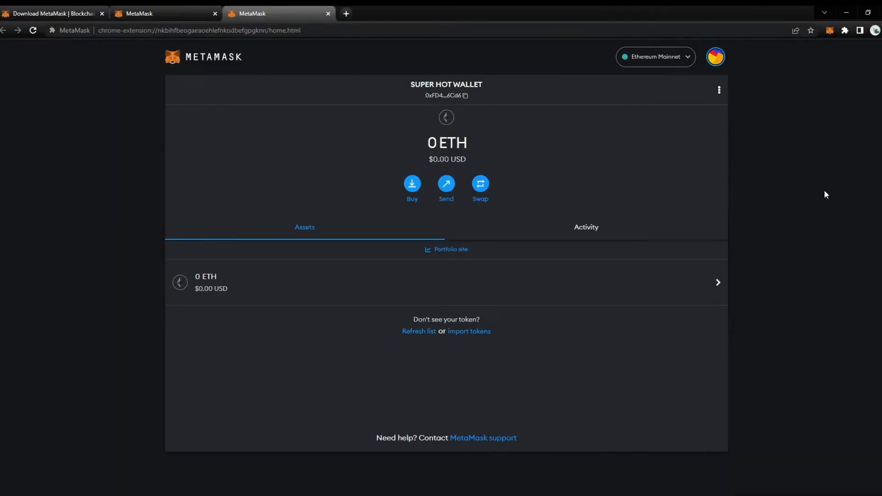
pyautogui.moveTo(564, 147)
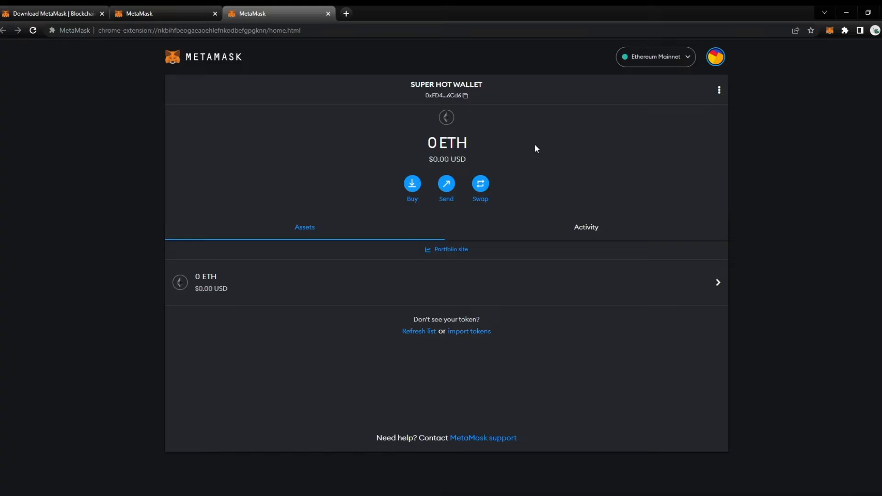
pyautogui.moveTo(550, 142)
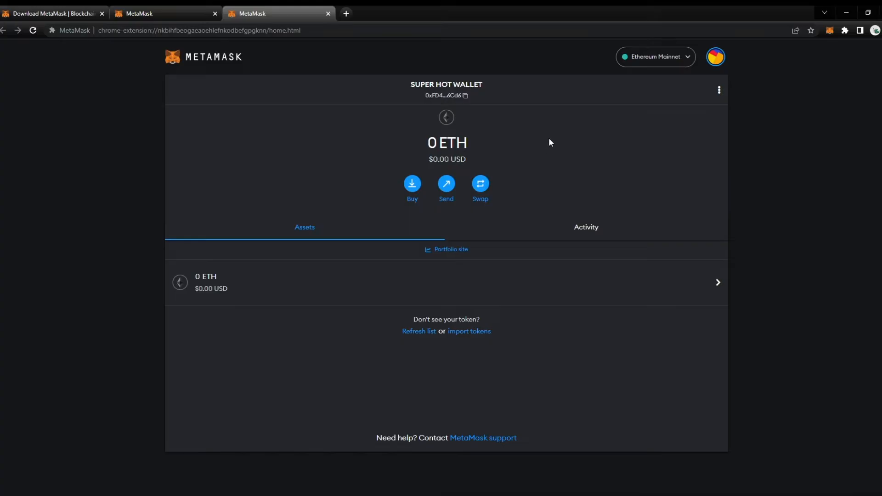
pyautogui.moveTo(409, 303)
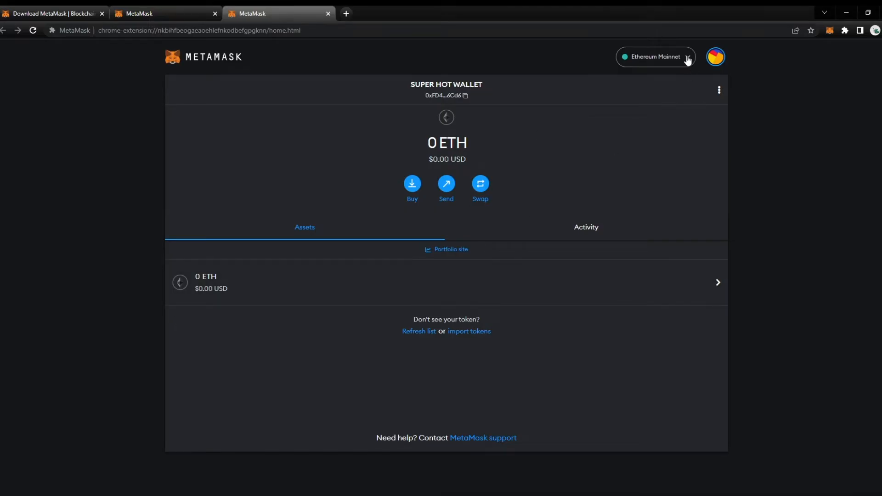
pyautogui.click(655, 56)
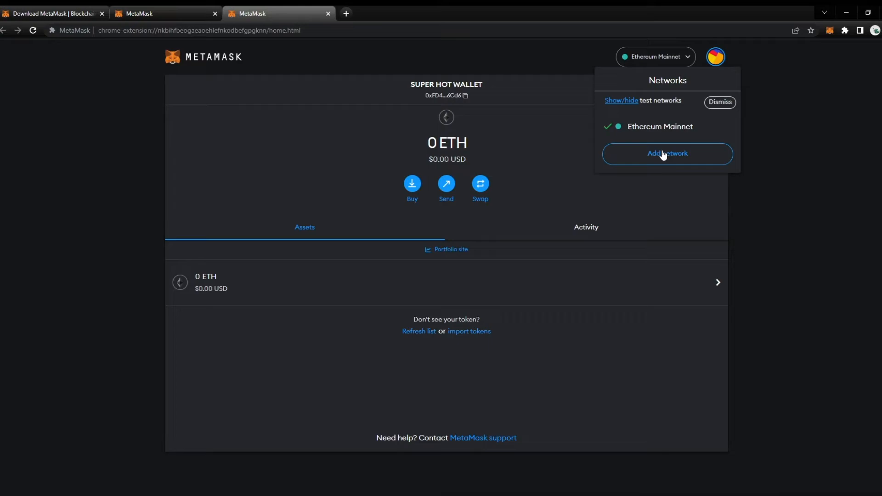
pyautogui.click(667, 153)
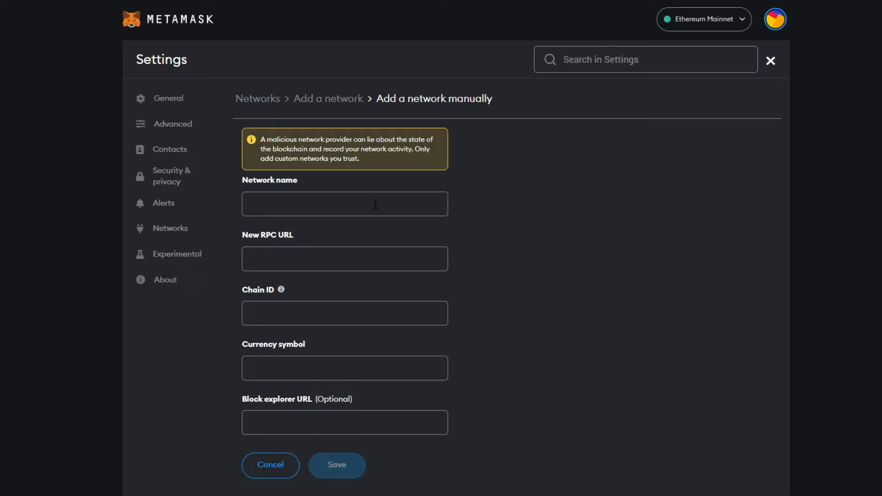
pyautogui.write('Polygon Mainnet')
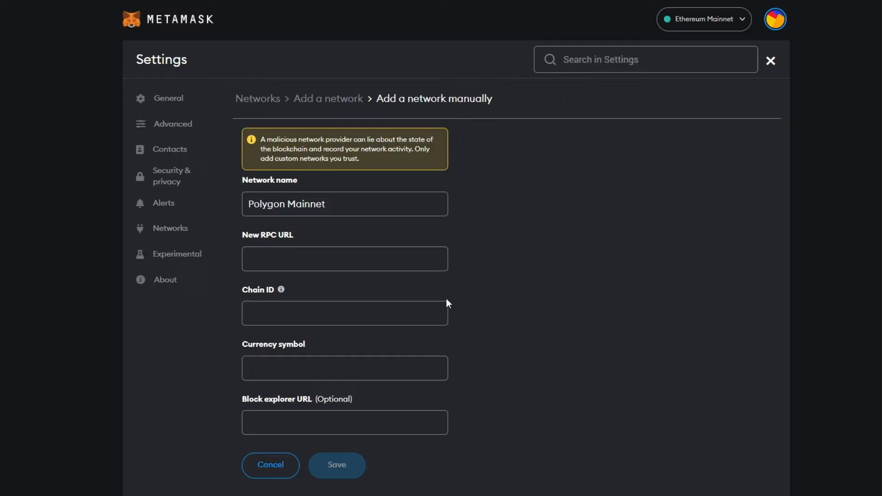
pyautogui.write('https://polygon-rpc.com/')
pyautogui.write('https://polygonscan.com/')
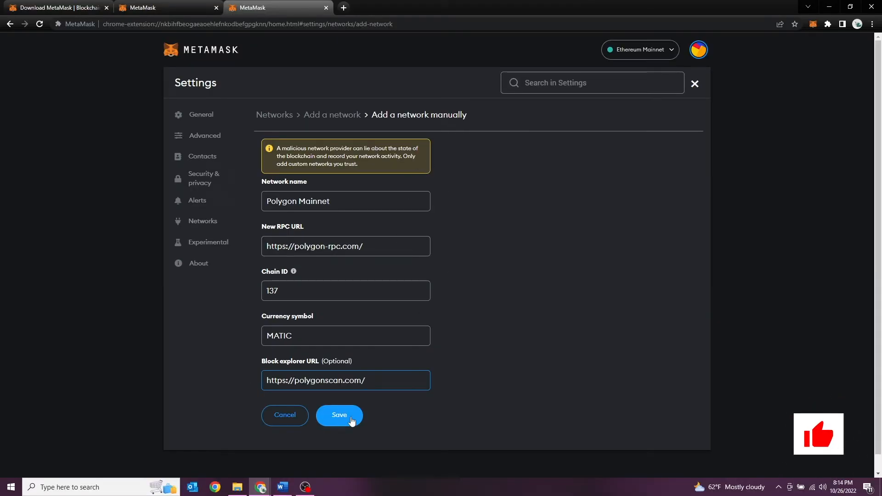
pyautogui.click(340, 414)
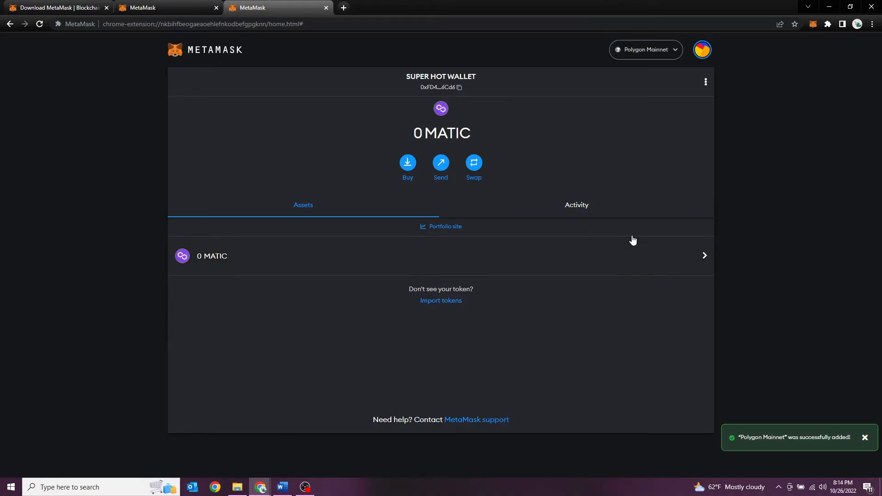
# - Switch the wallet to Polygon Mainnet and begin importing a custom token
pyautogui.click(645, 49)
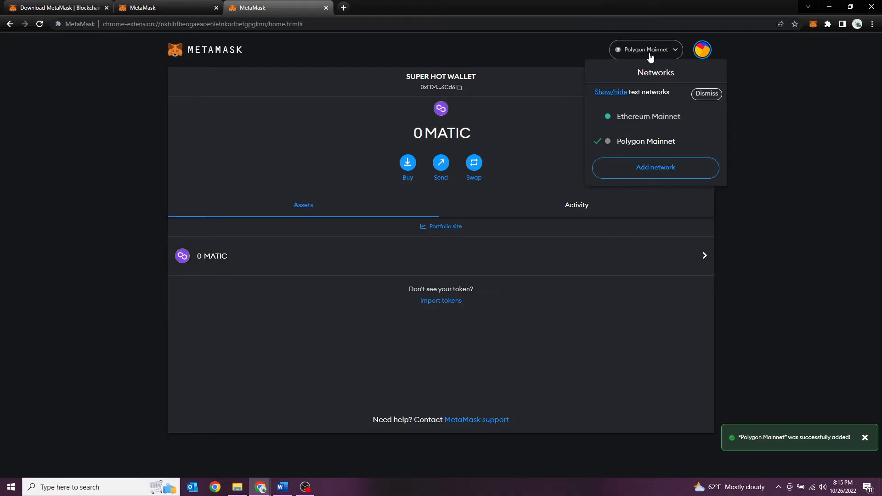
pyautogui.click(648, 117)
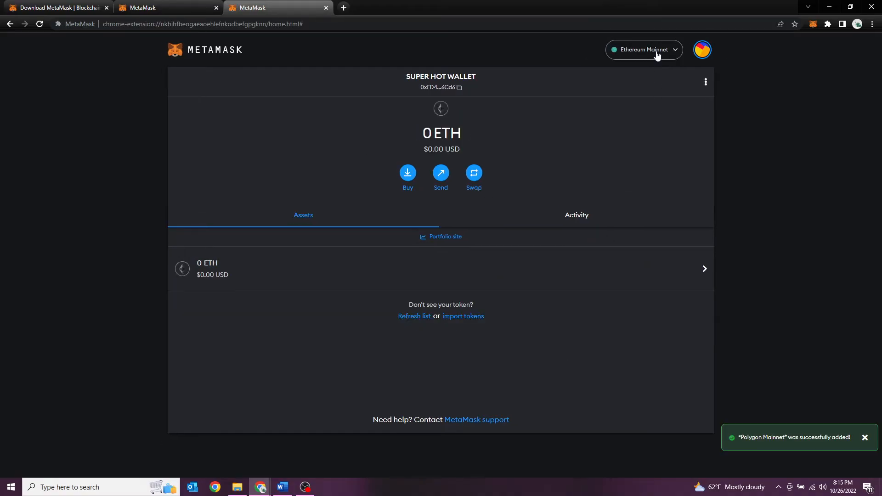
pyautogui.moveTo(647, 153)
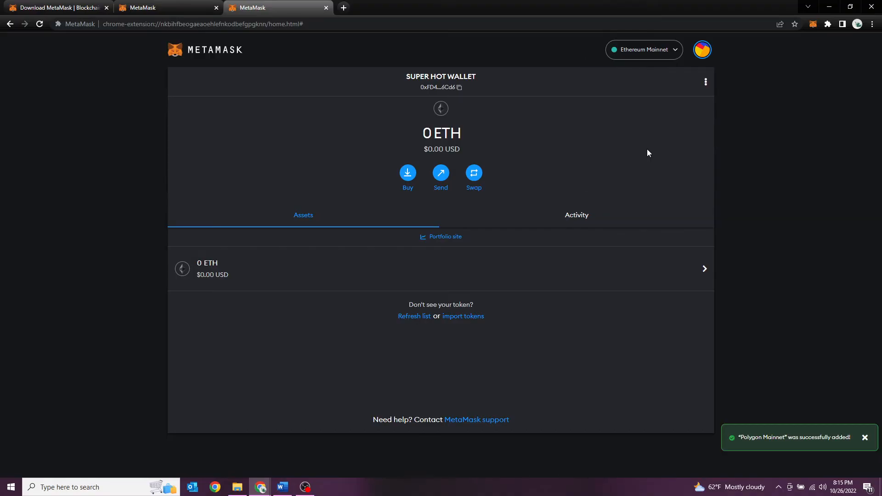
pyautogui.click(644, 50)
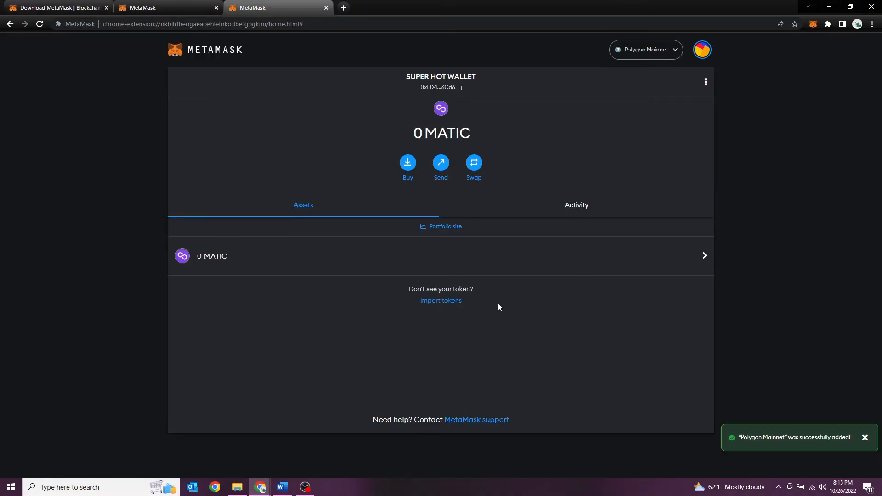
pyautogui.moveTo(474, 348)
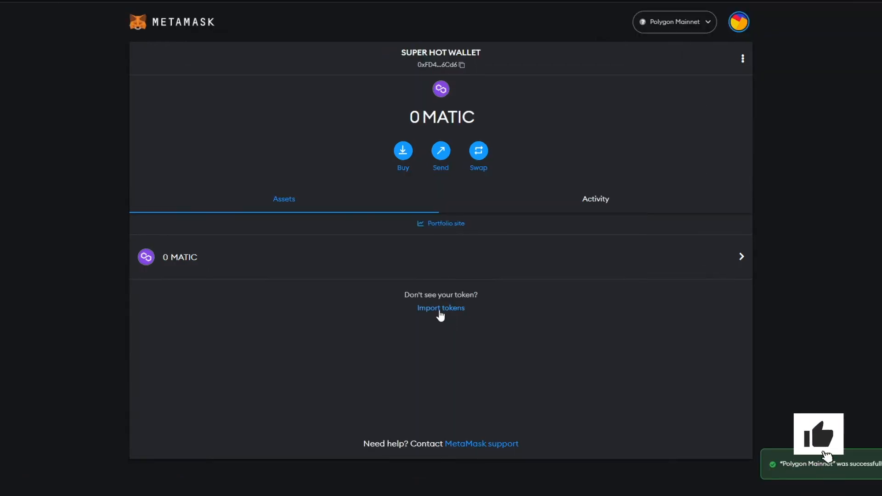
pyautogui.click(441, 308)
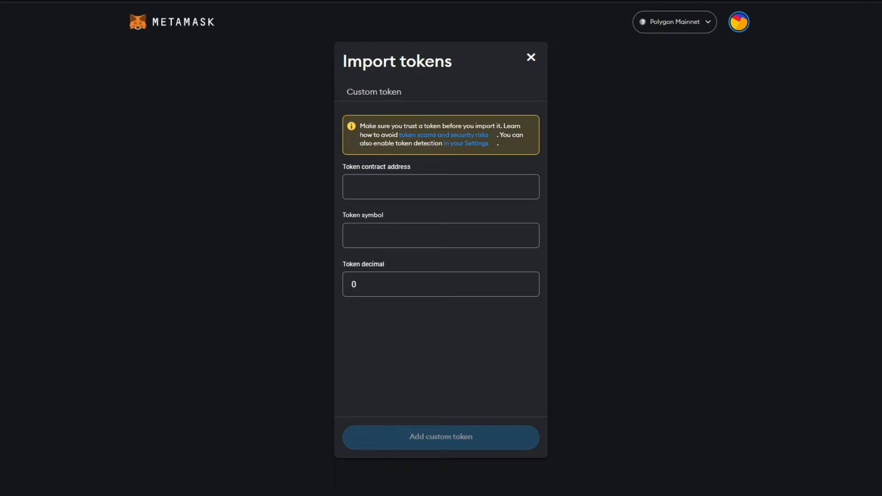
pyautogui.moveTo(442, 215)
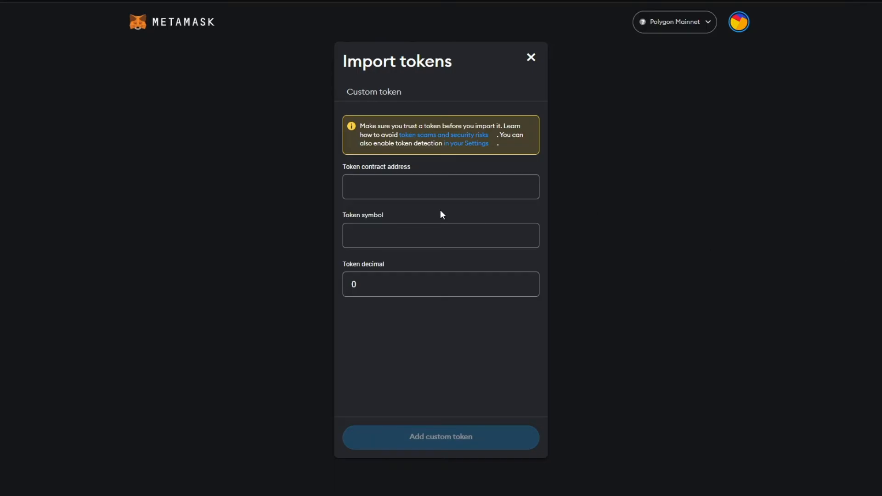
# - Import WETH by its contract address ceb23fd6bc0add59e62ac25578270cff1b9f619 as a custom token
pyautogui.click(441, 186)
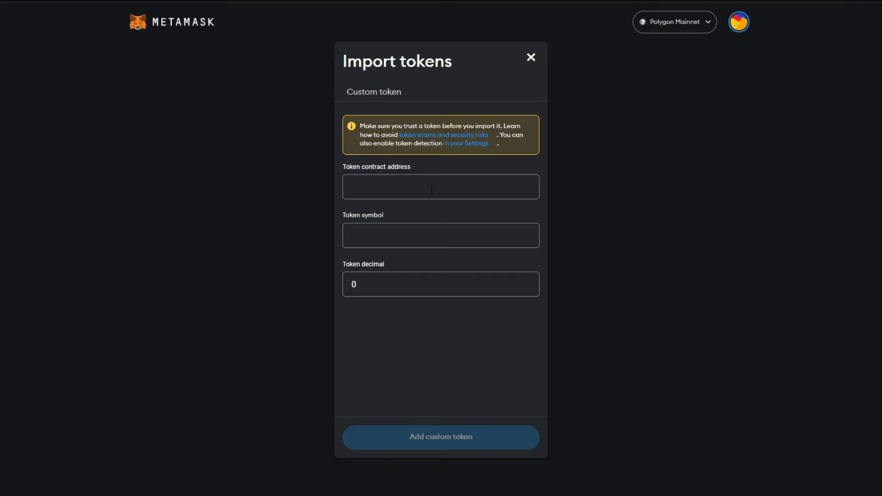
pyautogui.write('ceb23fd6bc0add59e62ac25578270cff1b9f619')
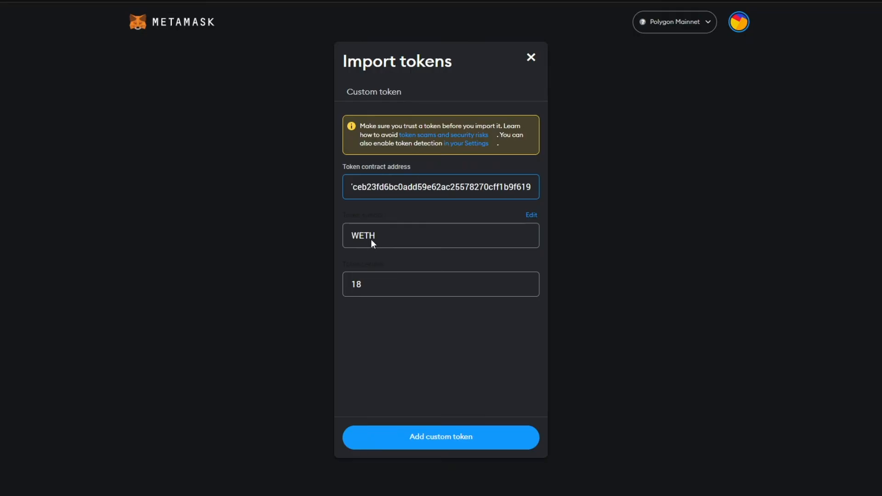
pyautogui.moveTo(440, 437)
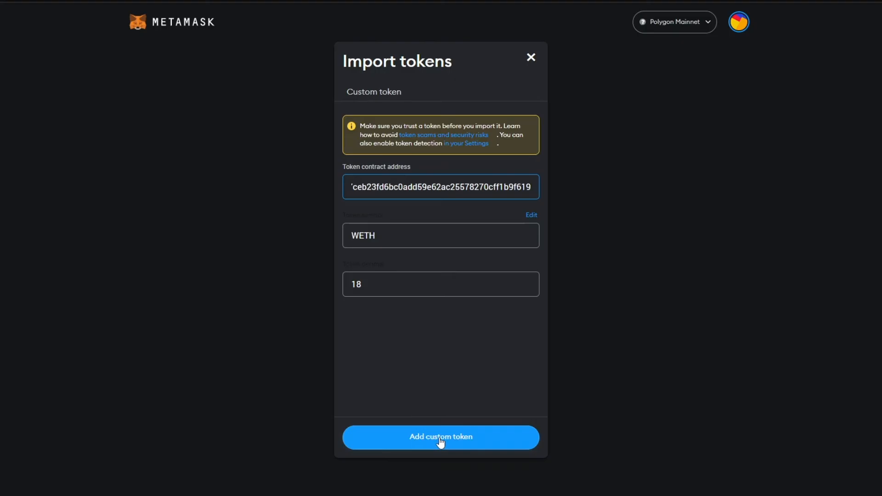
pyautogui.click(441, 437)
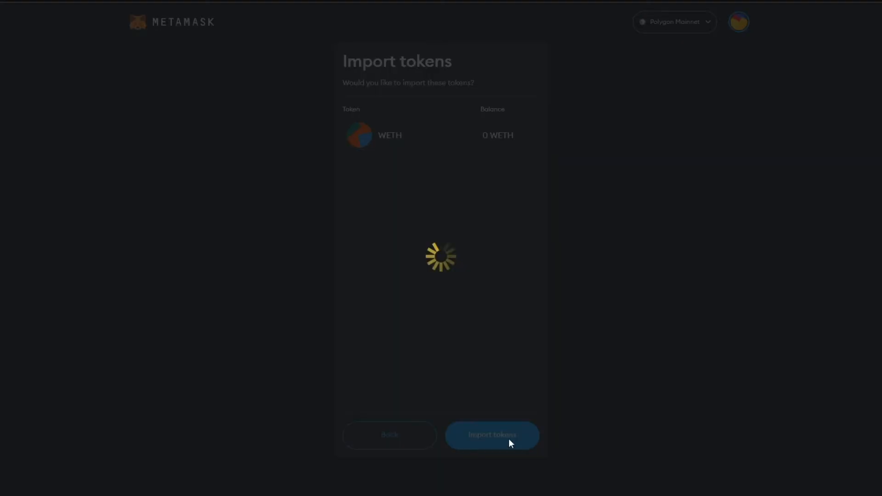
pyautogui.click(491, 435)
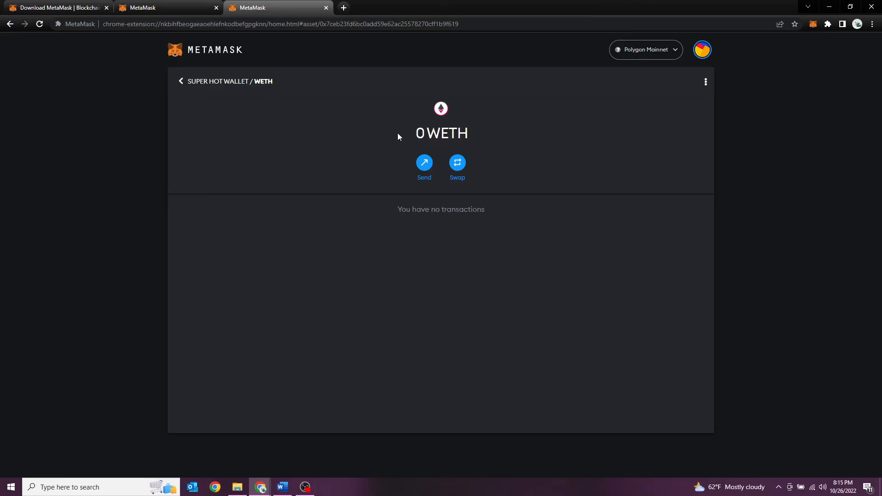
pyautogui.moveTo(297, 105)
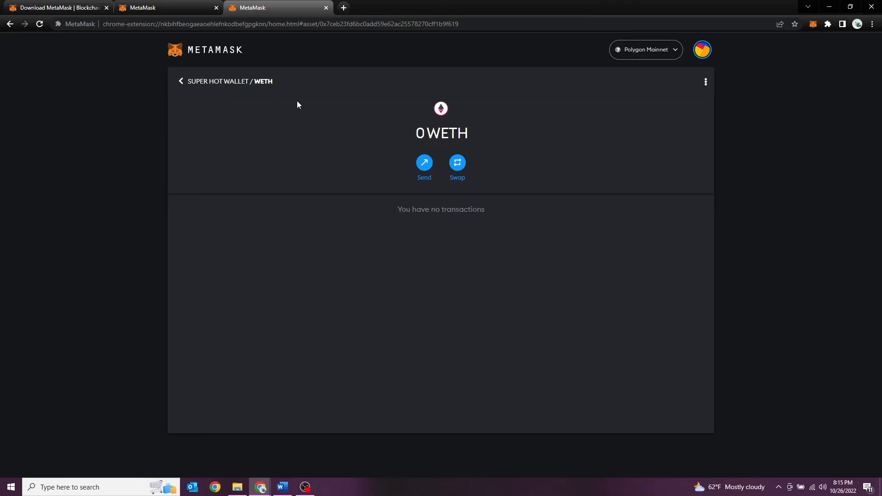
# - Return to the wallet home and confirm Polygon Mainnet with 0 MATIC and 0 WETH
pyautogui.click(181, 81)
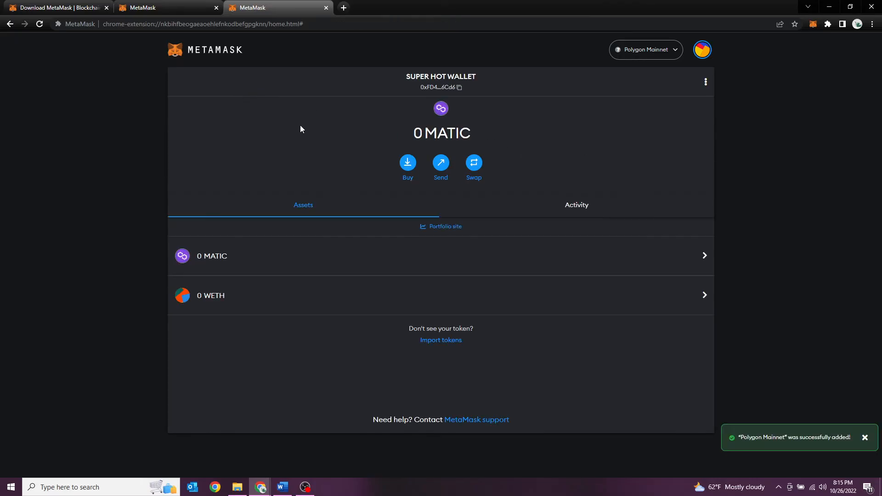
pyautogui.moveTo(647, 57)
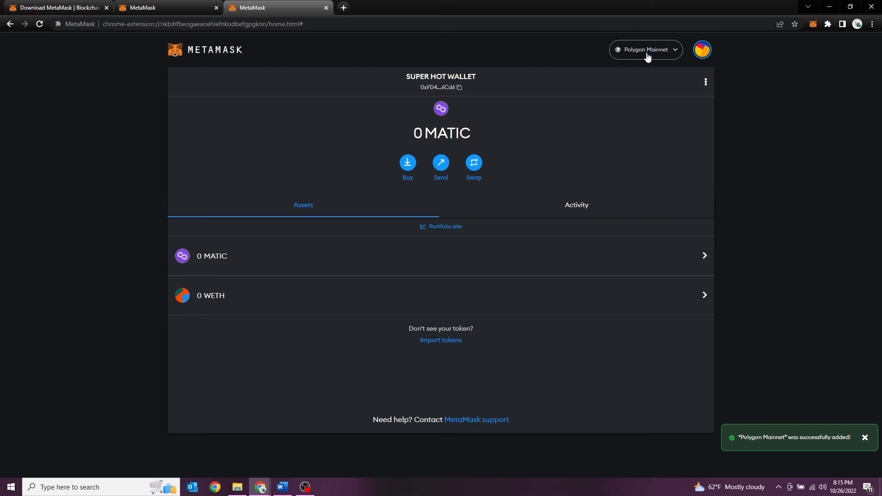
pyautogui.click(645, 50)
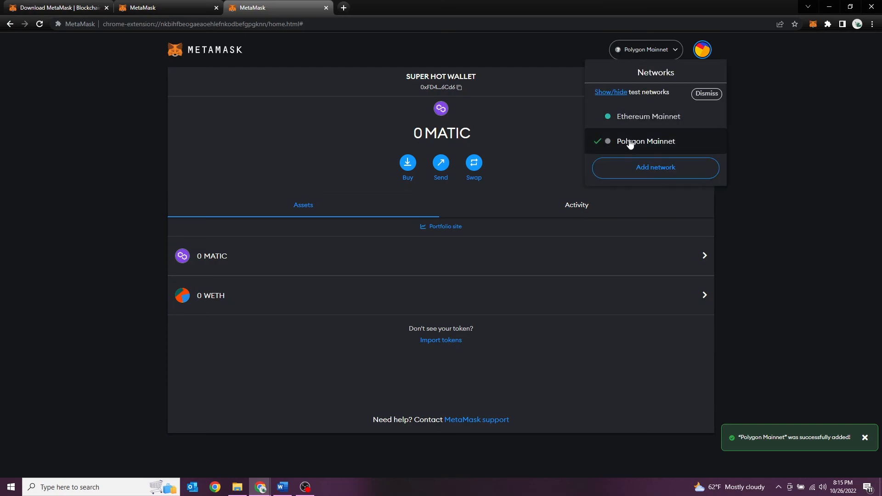
pyautogui.moveTo(334, 260)
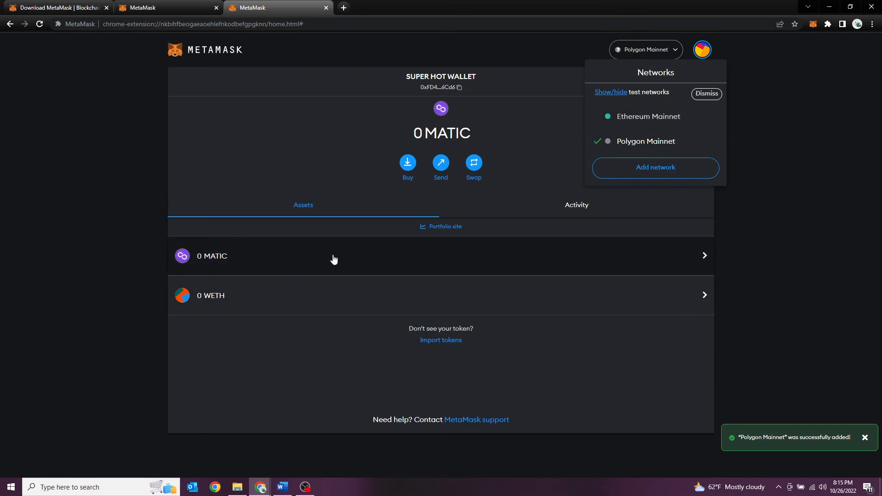
pyautogui.moveTo(324, 297)
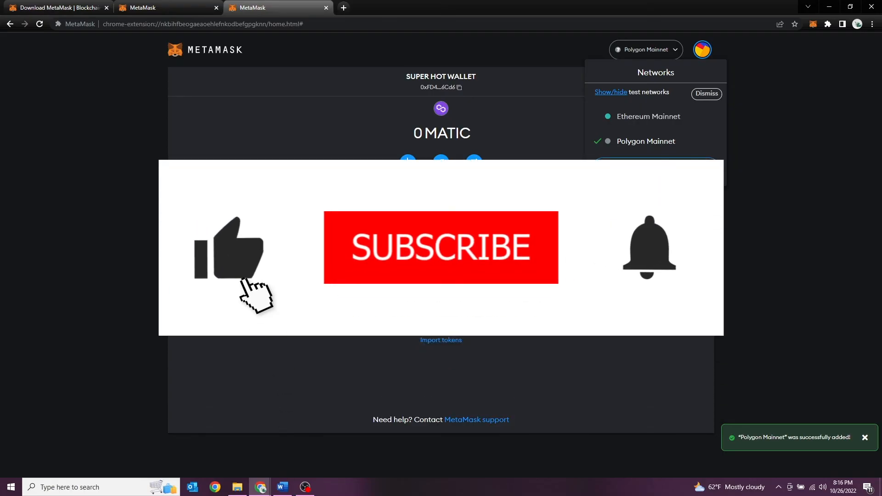
pyautogui.click(440, 248)
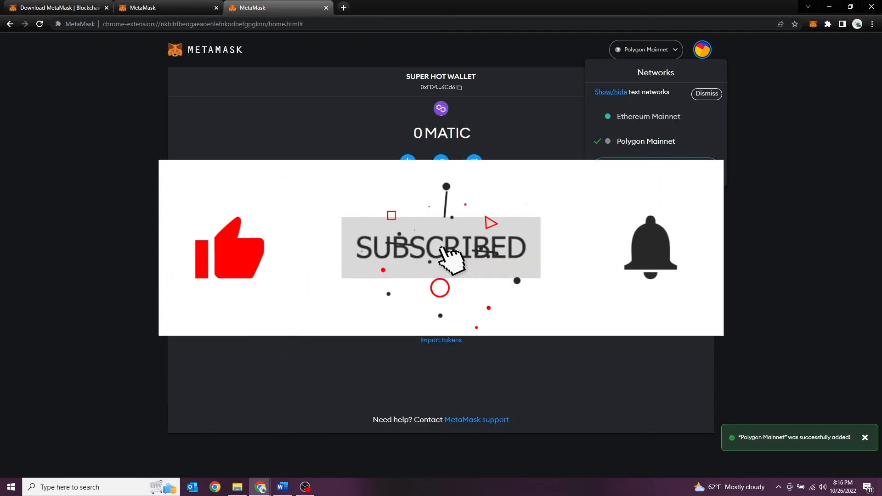